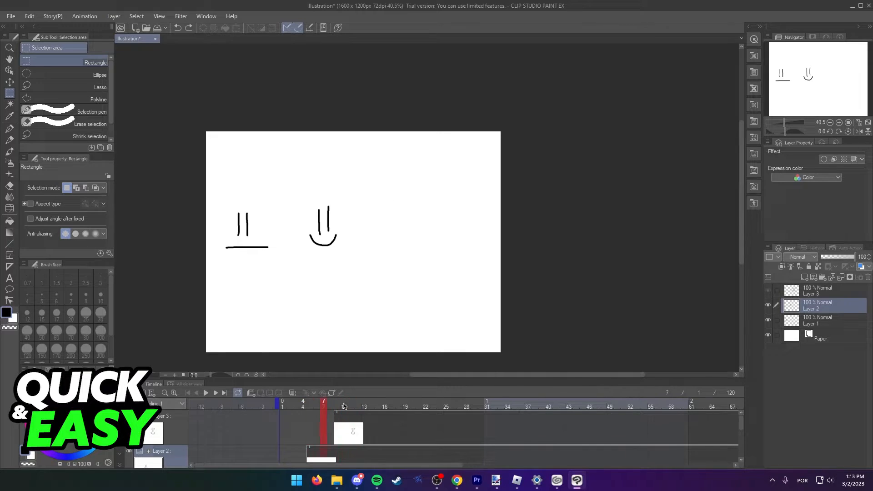
Step: Select Layer 1 so its straight-mouthed face is the working drawing
{"action": "left_click", "coordinate": [289, 406]}
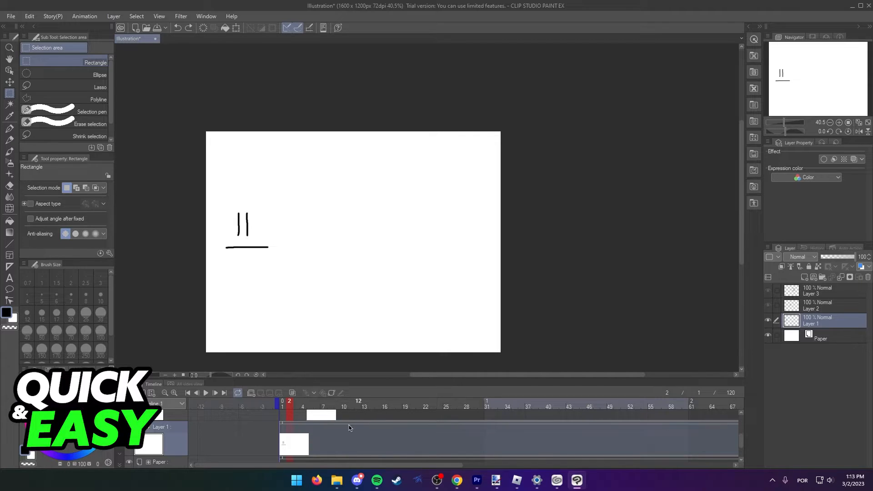
Step: Select Layer 1's first cel in the Timeline and open its context menu to copy it
{"action": "left_click", "coordinate": [296, 407]}
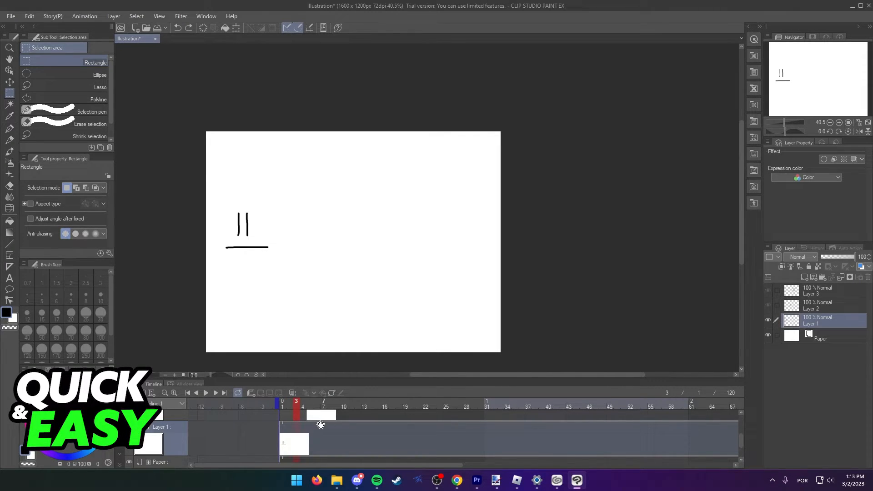
{"action": "right_click", "coordinate": [294, 428]}
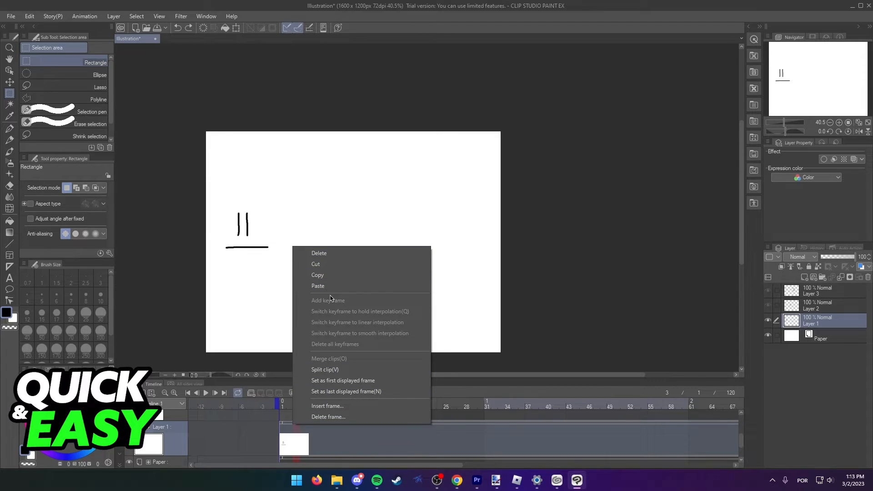
{"action": "mouse_move", "coordinate": [322, 280]}
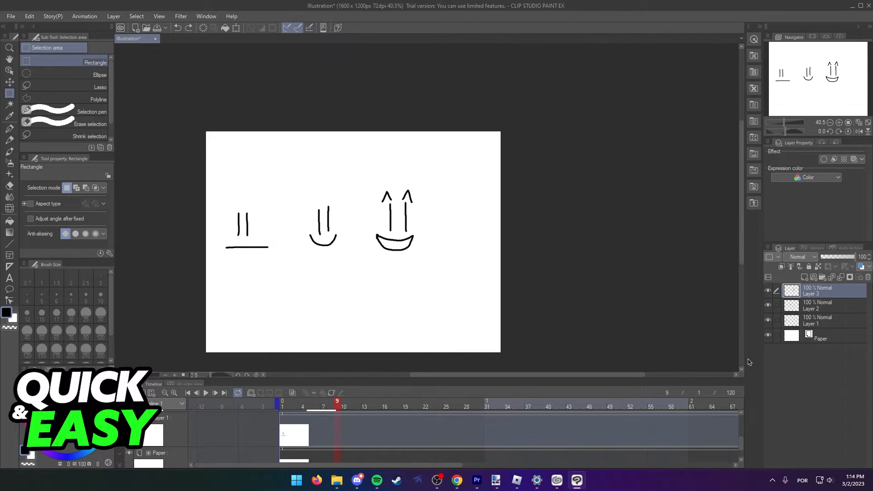
Step: Select Layer 2 in the Layer palette and move the current frame to 13
{"action": "left_click", "coordinate": [819, 306]}
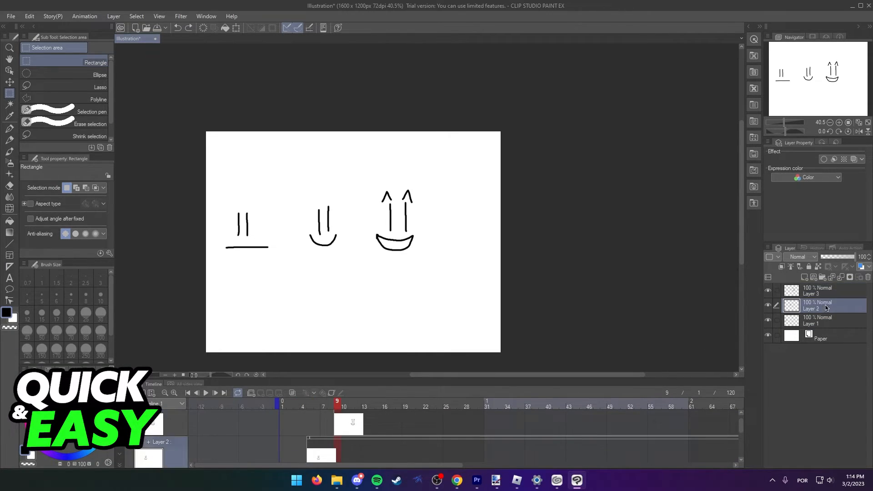
{"action": "left_click", "coordinate": [823, 291]}
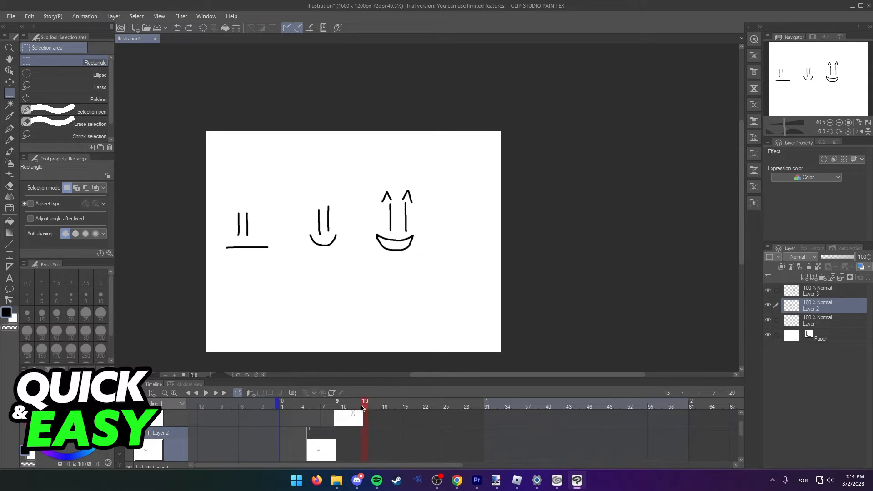
Step: Paste the copied cel onto Layer 2's empty frame after its first cel
{"action": "right_click", "coordinate": [377, 431]}
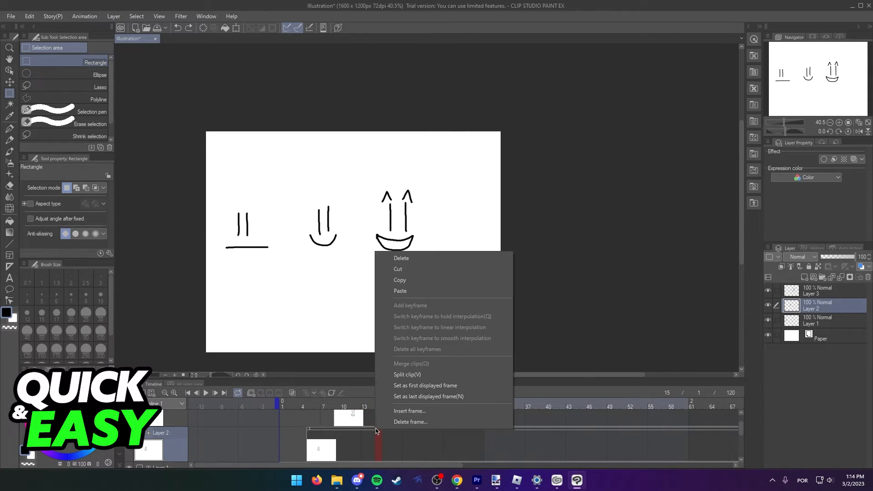
{"action": "left_click", "coordinate": [410, 410]}
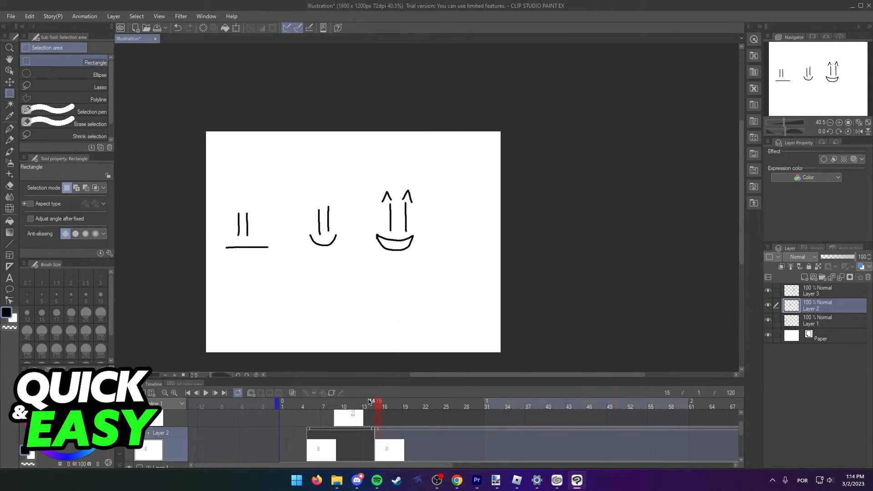